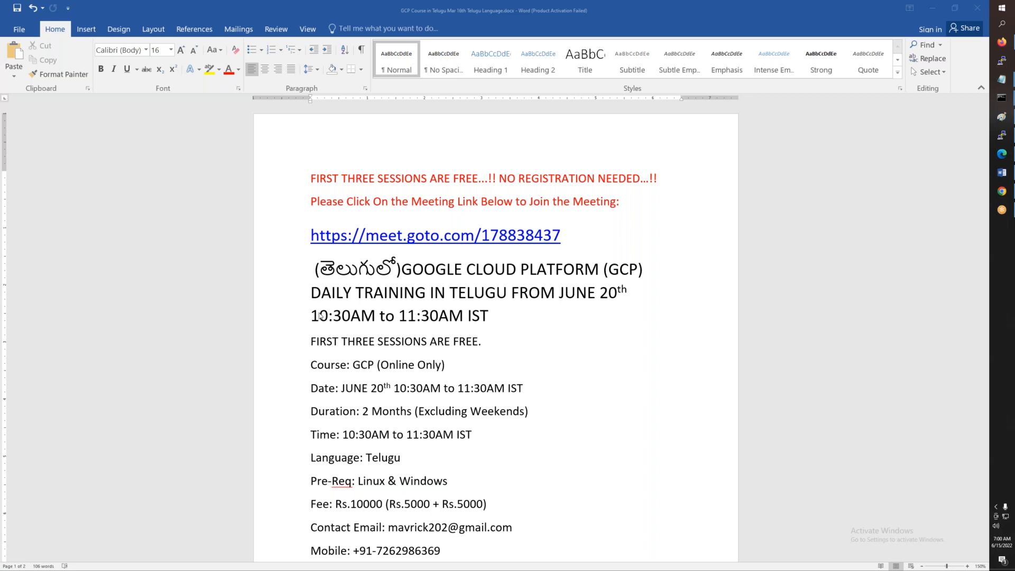
mouse_move(320, 314)
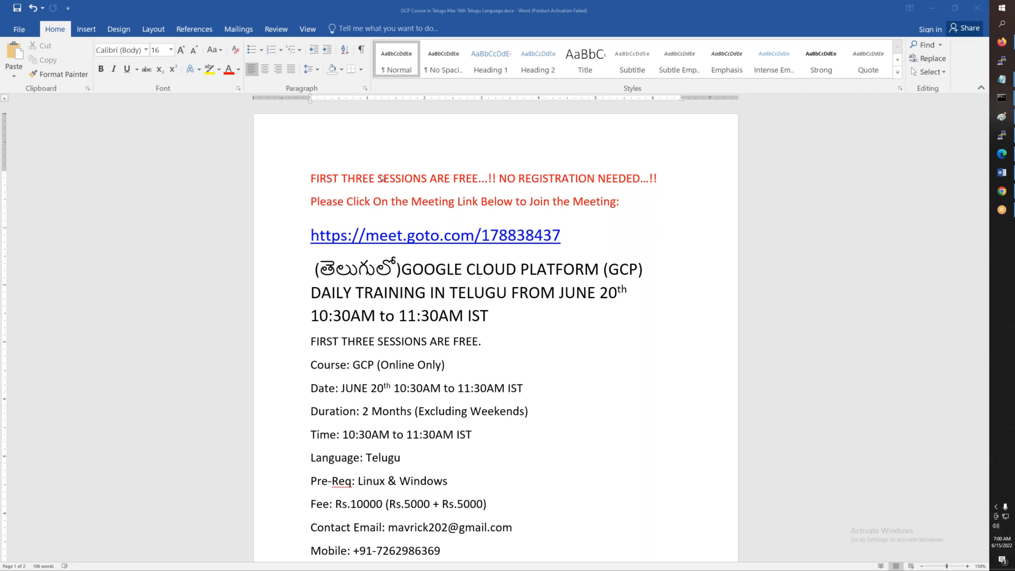
Highlight the '2 Months' course duration and the Telugu language in the announcement.
left_click_drag(310, 178, 447, 178)
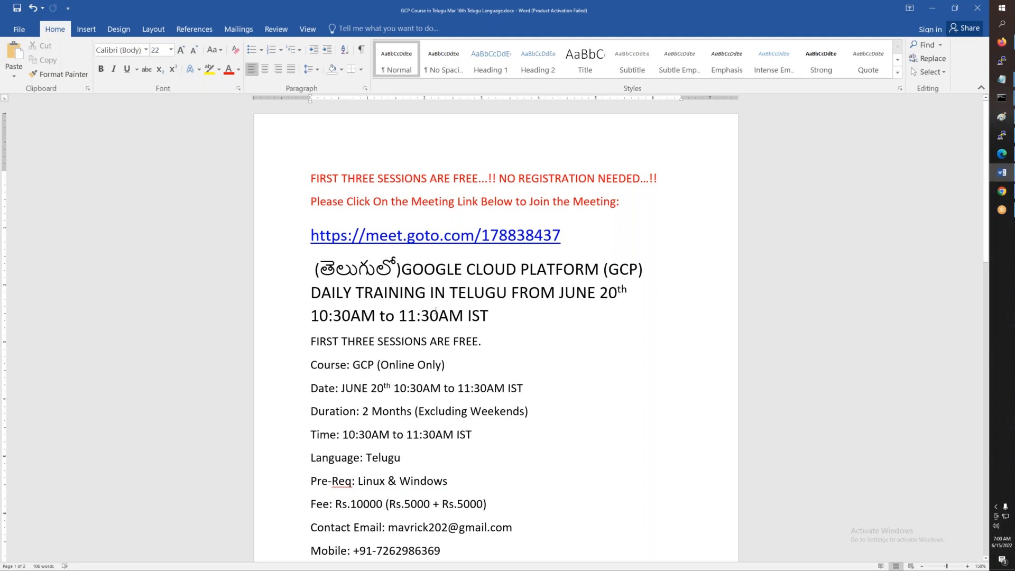
scroll("down", 3)
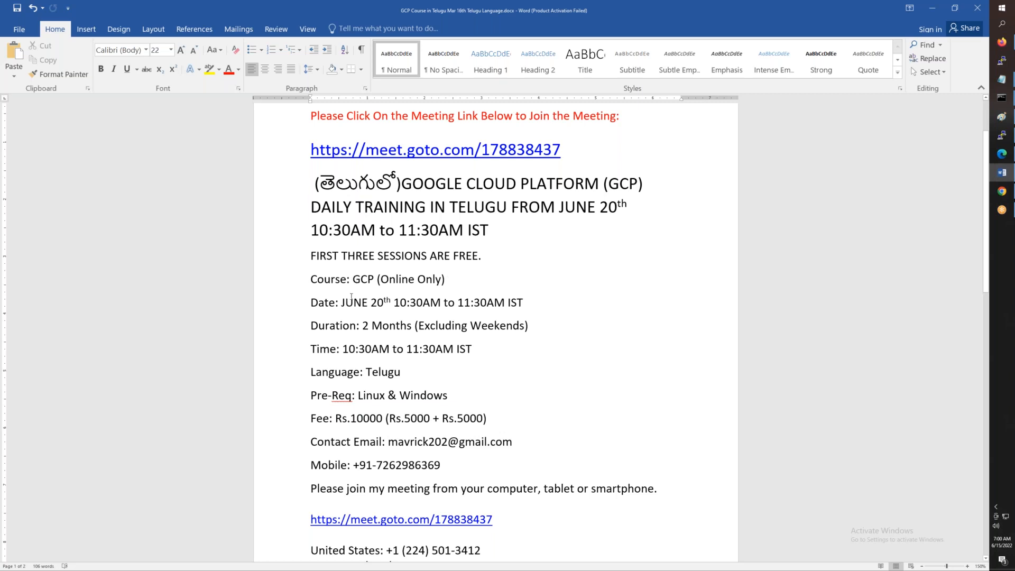
left_click_drag(340, 303, 508, 303)
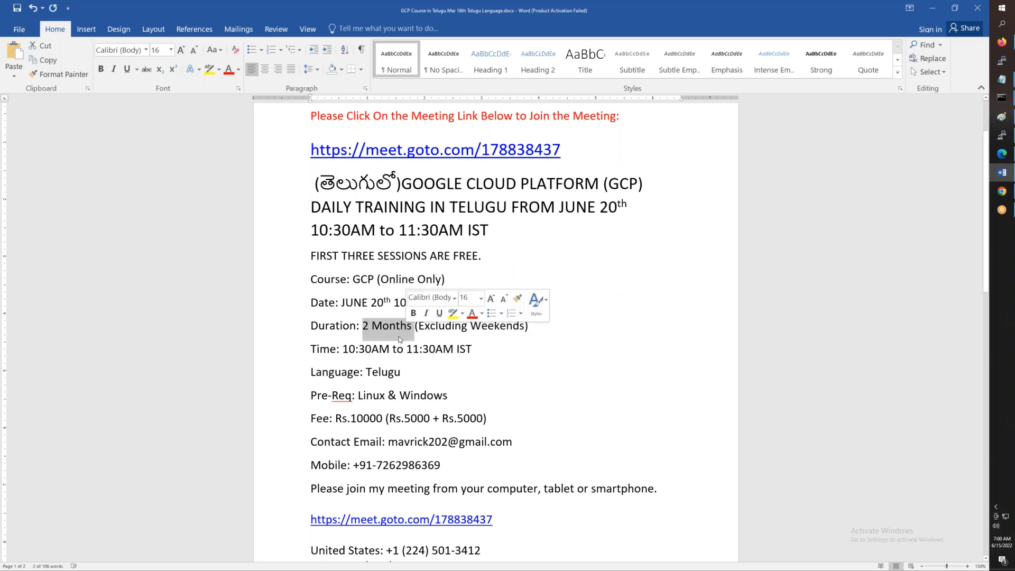
left_click(392, 349)
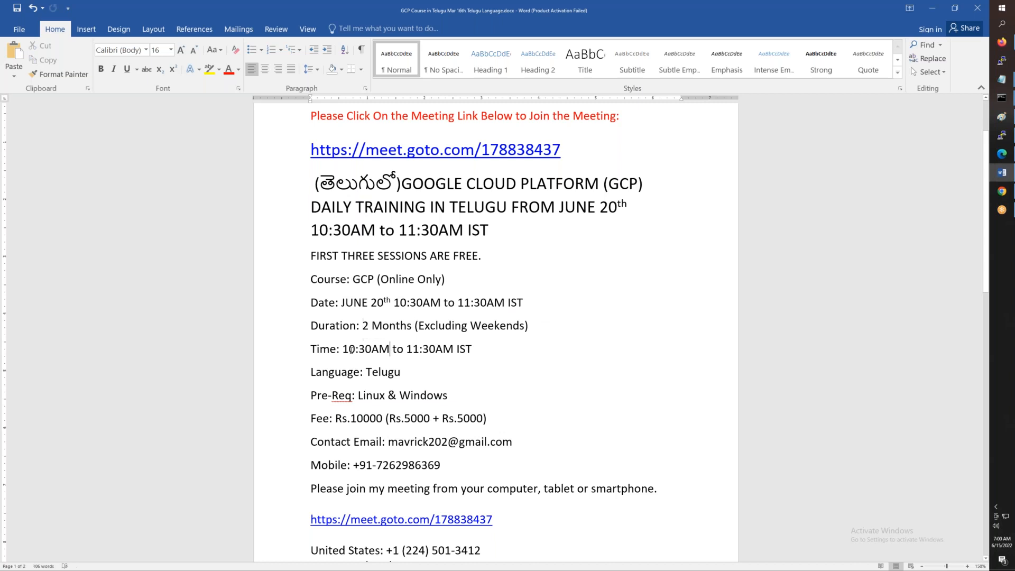
left_click_drag(344, 348, 455, 348)
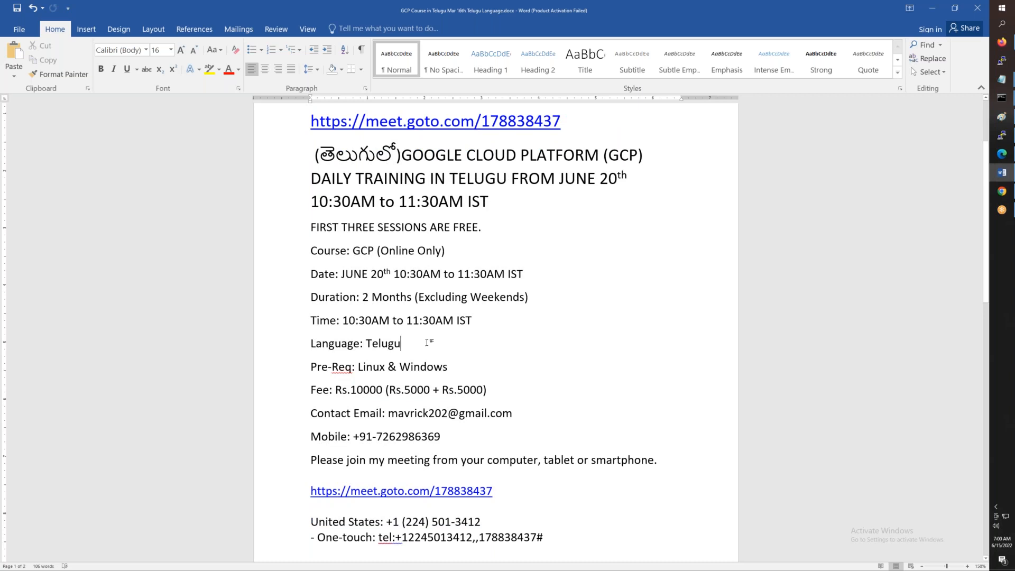
double_click(385, 343)
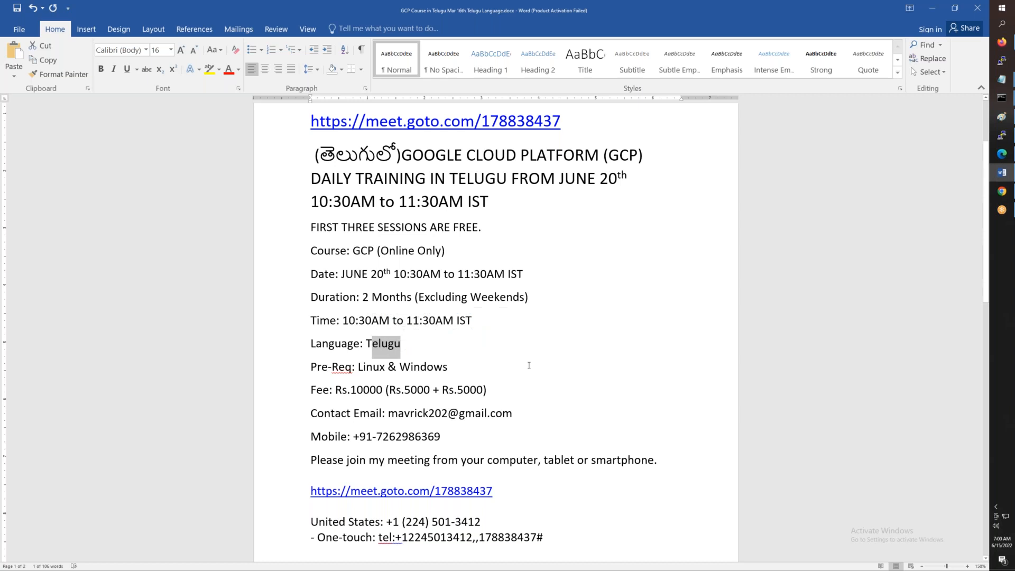
scroll("down", 3)
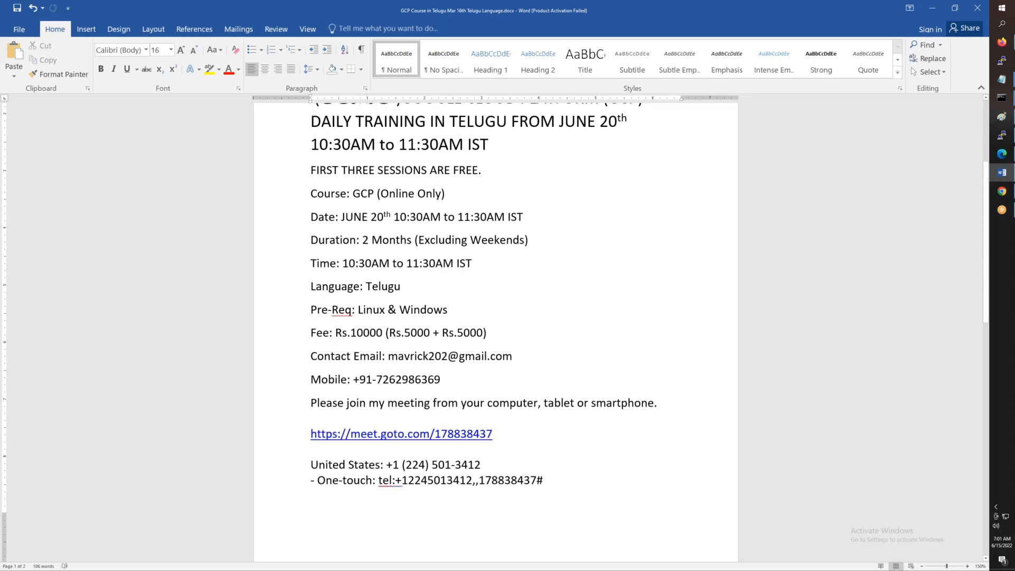
left_click(447, 309)
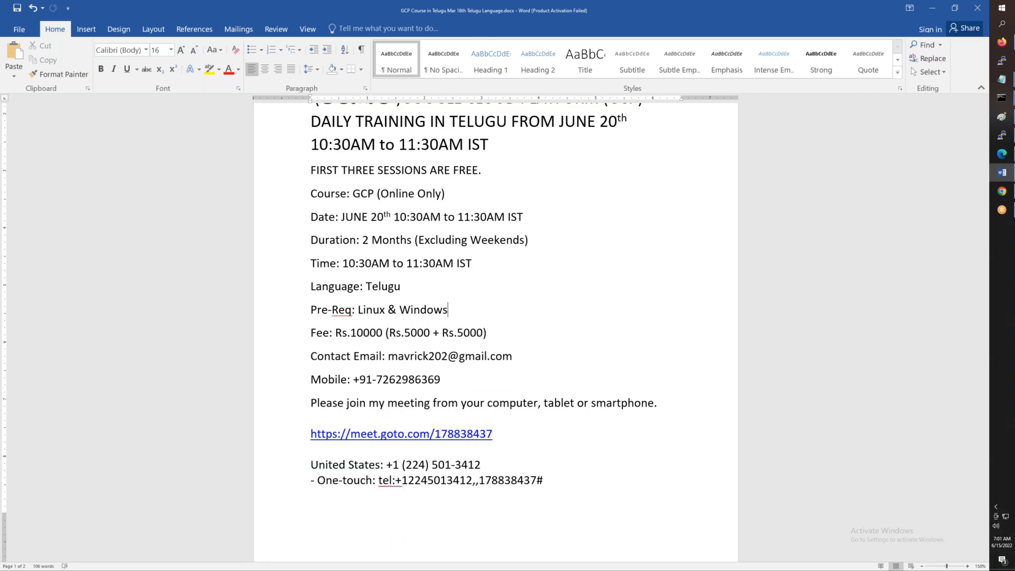
Scroll down to GCP Demo Videos and open its YouTube playlist link.
scroll("down", 3)
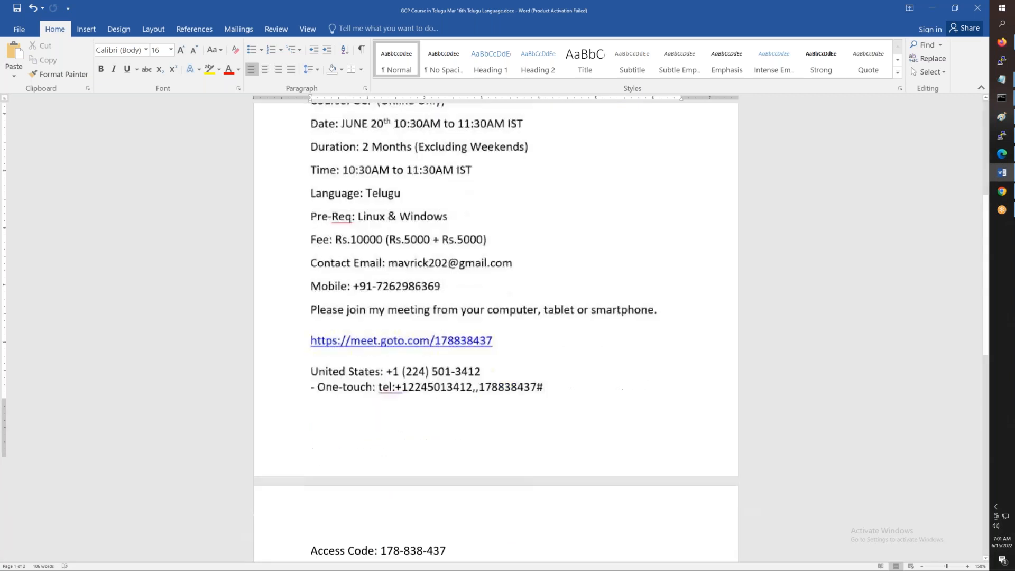
scroll("down", 3)
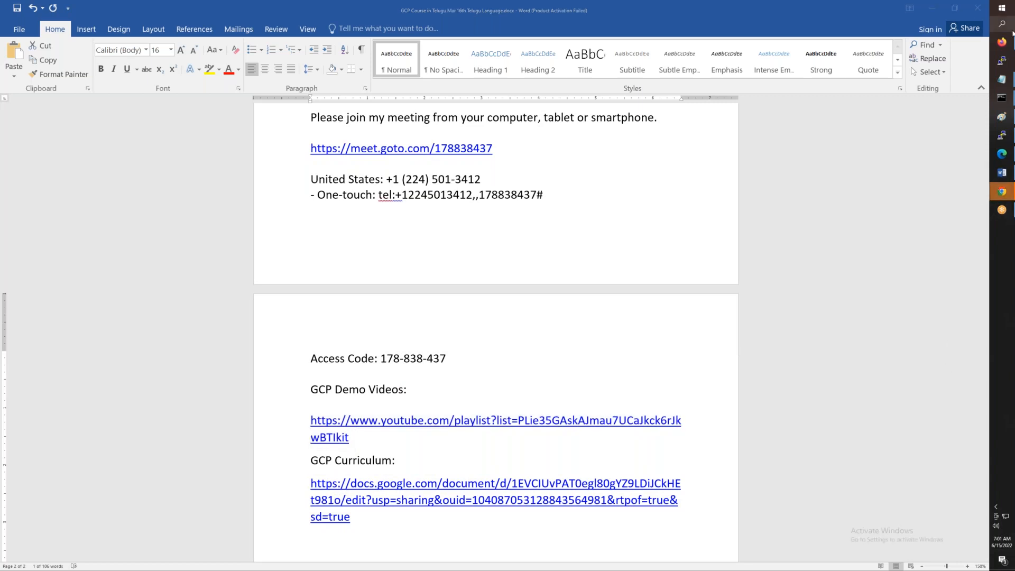
left_click(1000, 191)
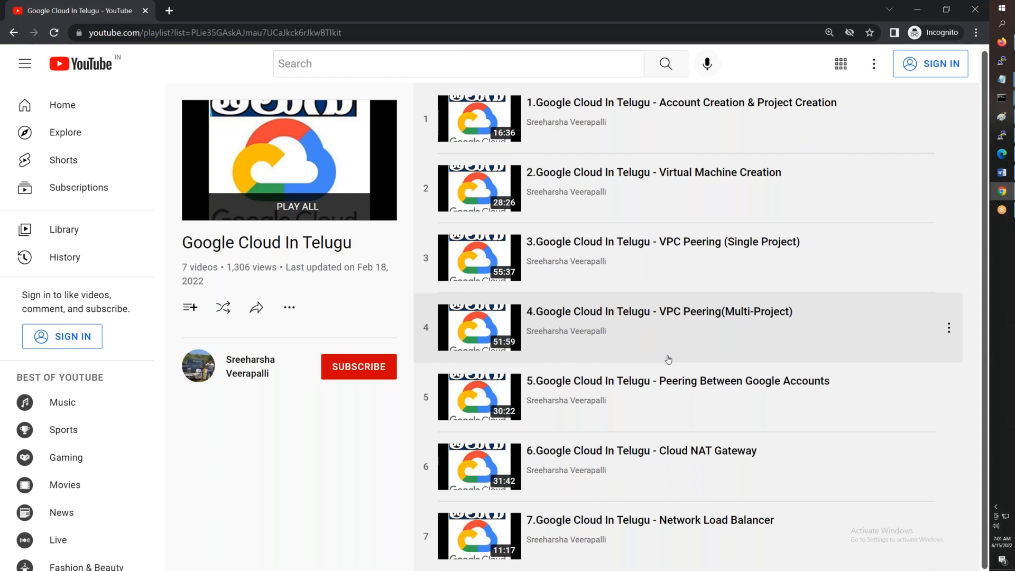
mouse_move(646, 338)
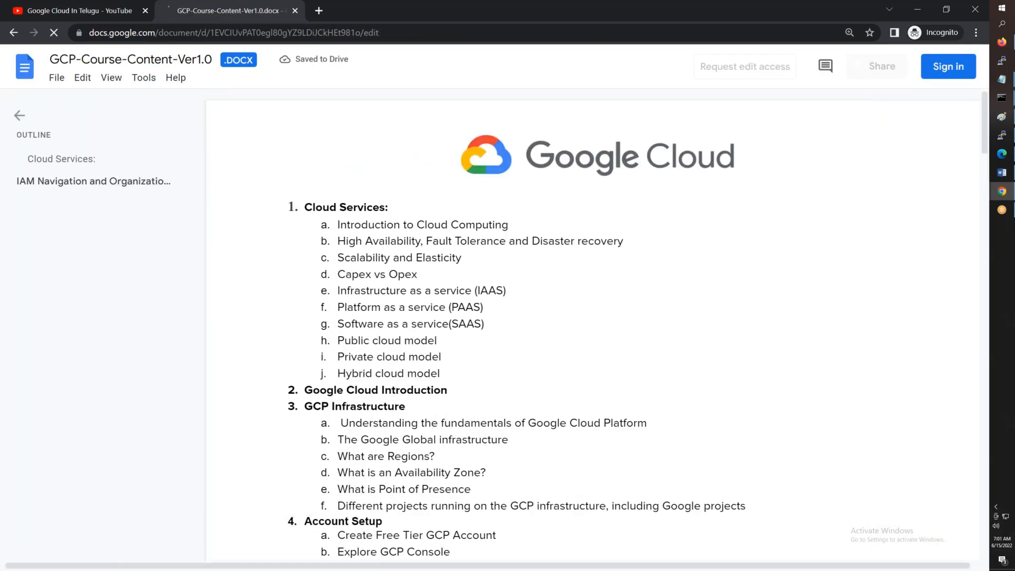
Scroll the curriculum down to the Cloud SQL, Virtual Networks, Interconnection Networks and Load Balancers sections.
scroll("down", 3)
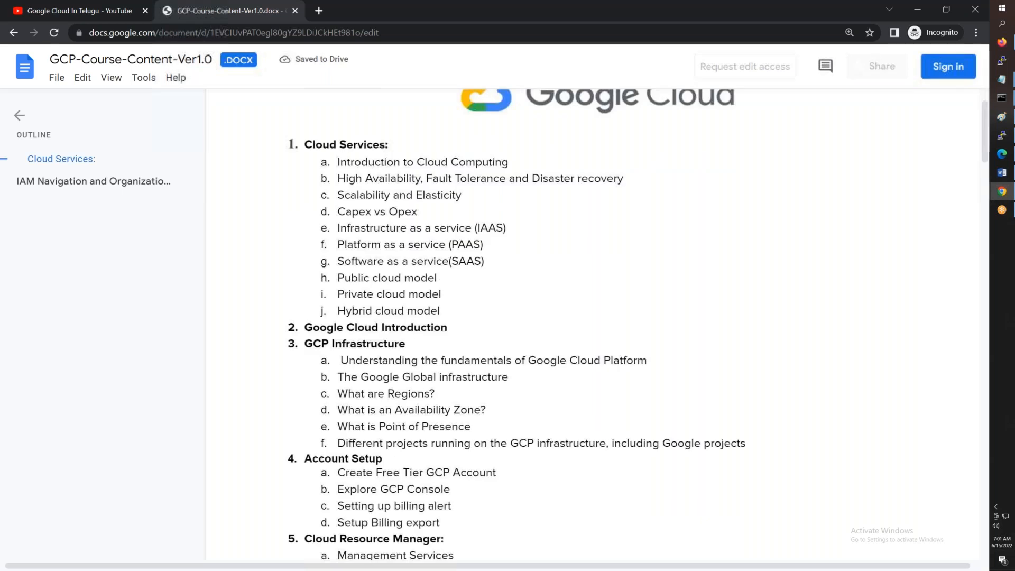
scroll("down", 3)
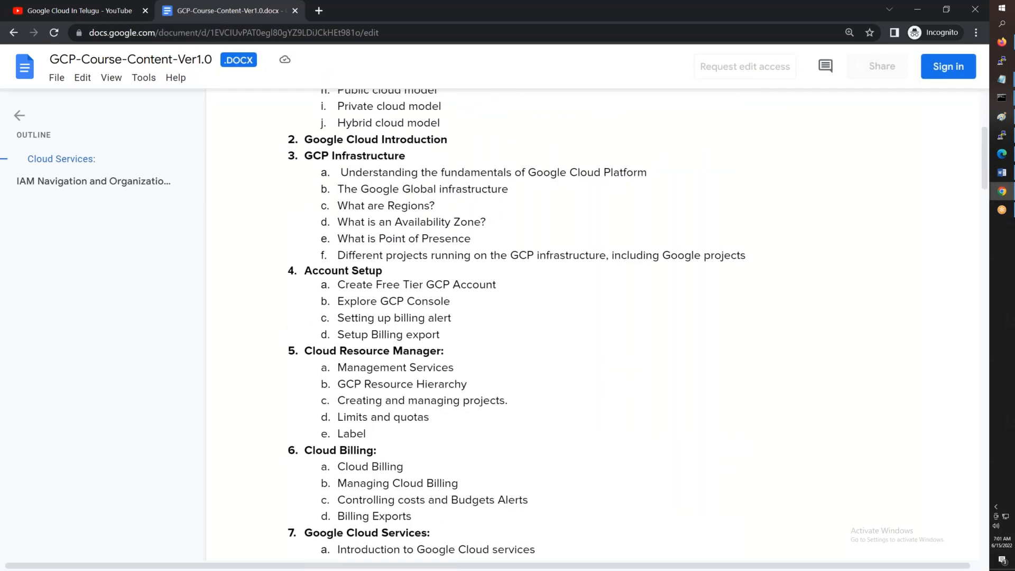
scroll("down", 3)
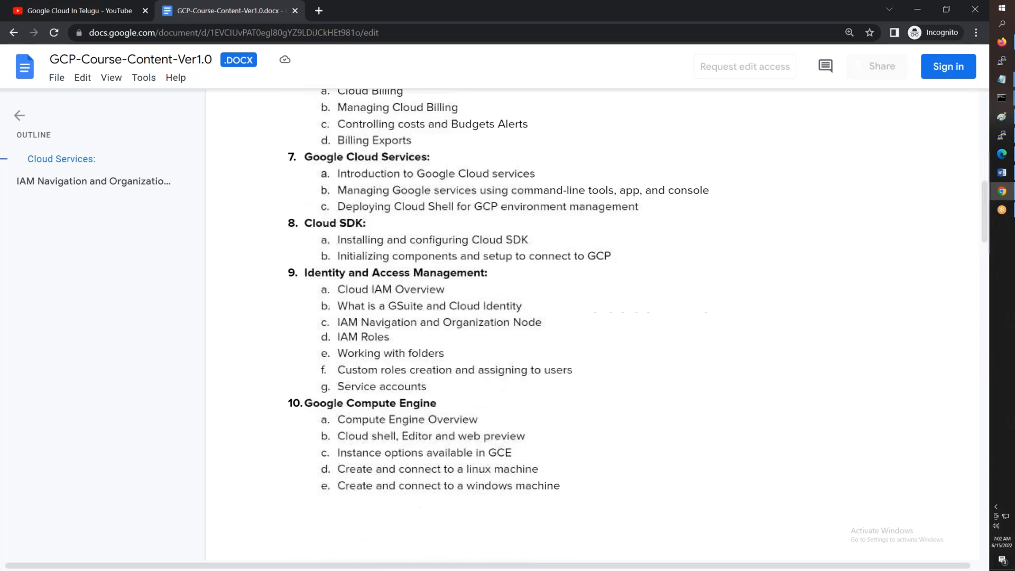
scroll("down", 3)
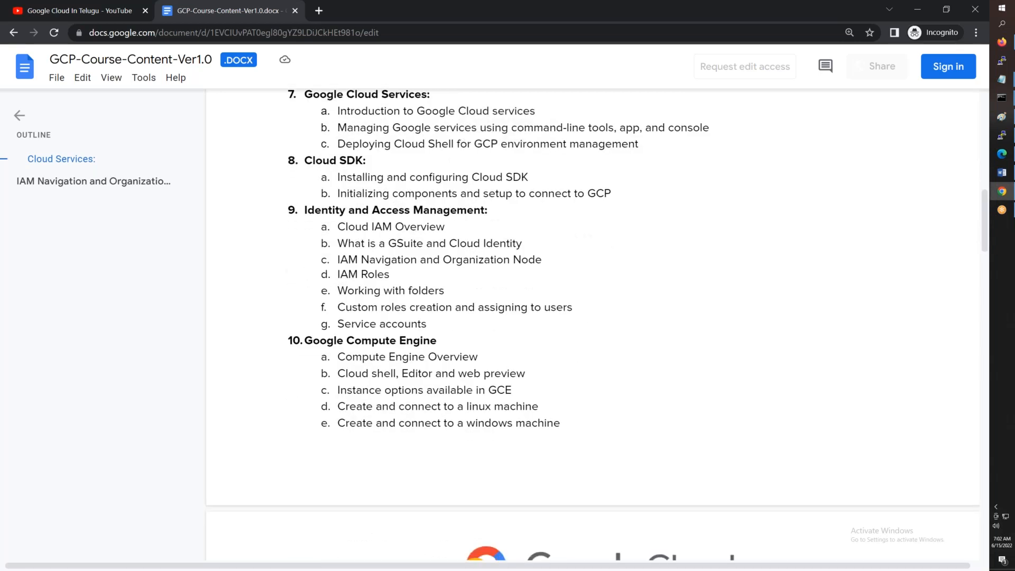
scroll("down", 3)
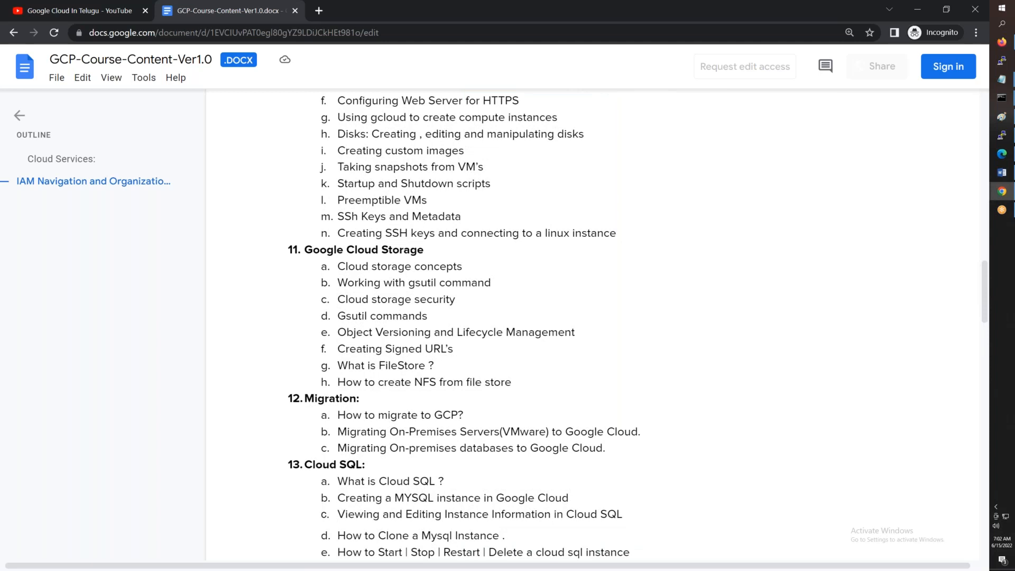
scroll("down", 3)
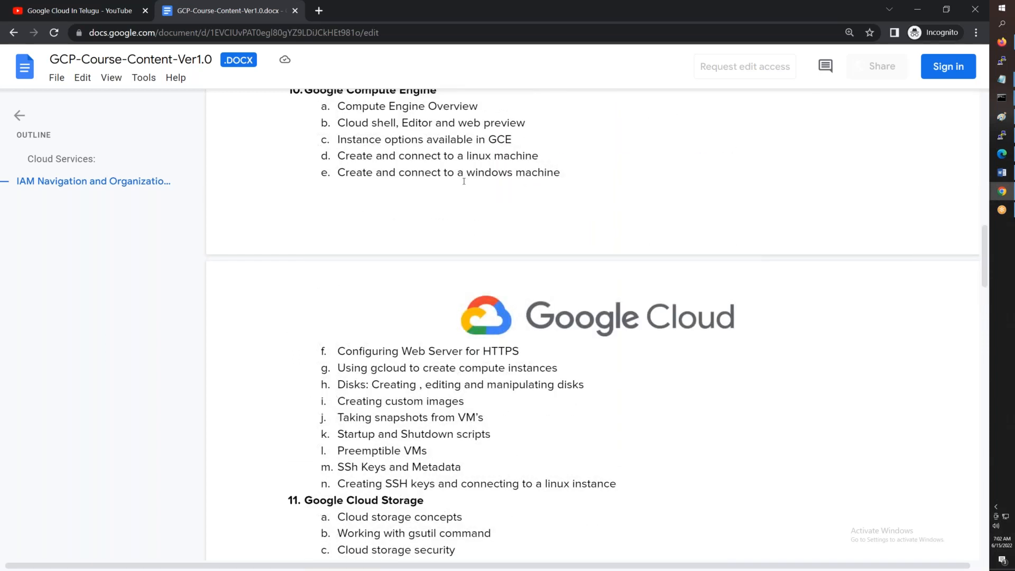
scroll("down", 3)
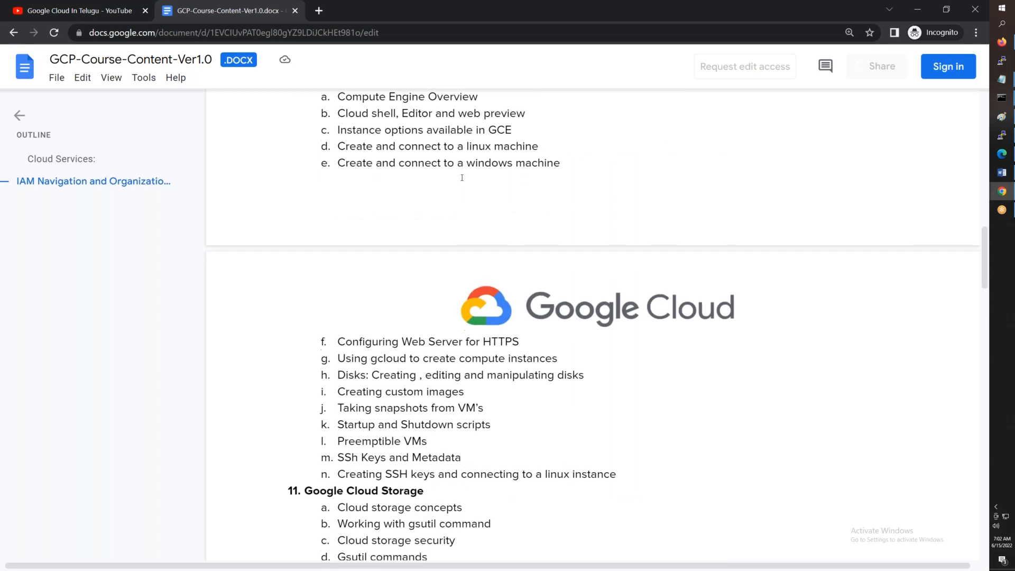
scroll("down", 3)
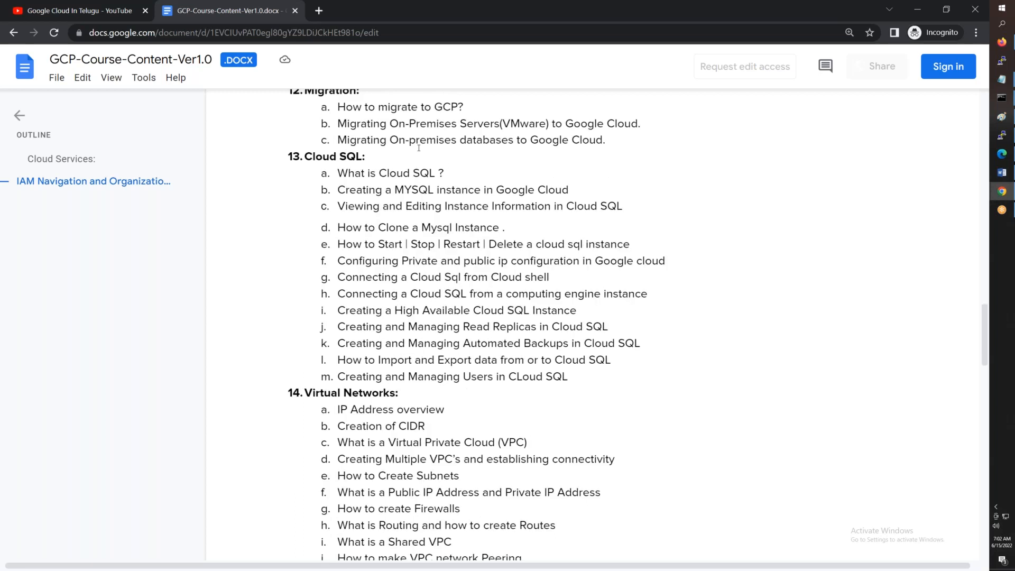
scroll("down", 3)
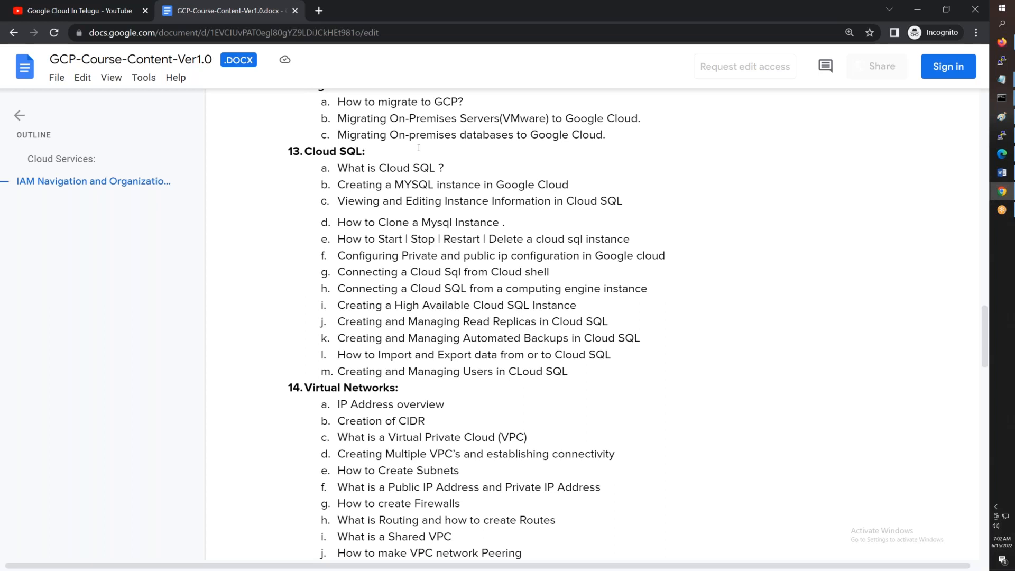
scroll("down", 3)
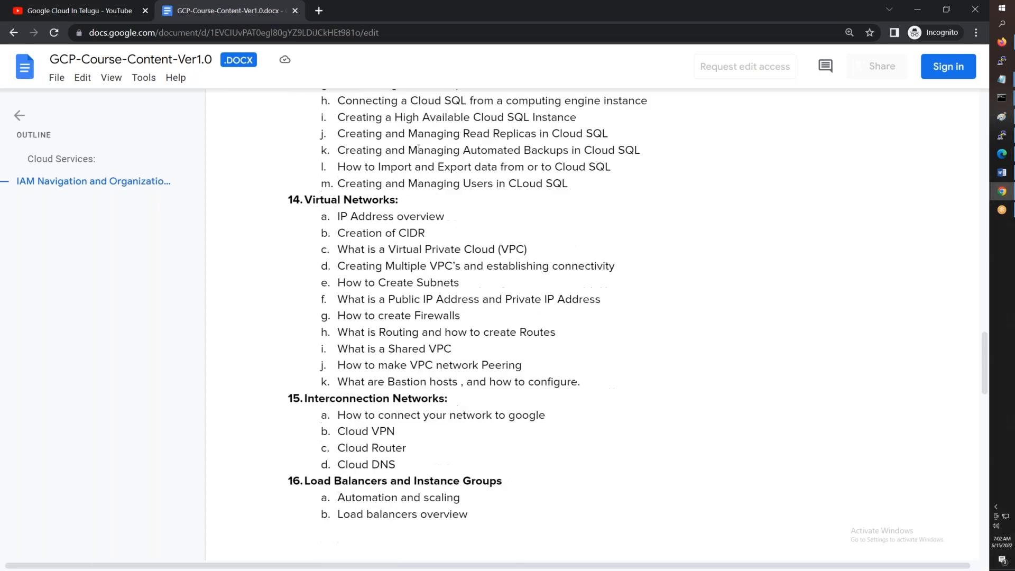
scroll("down", 3)
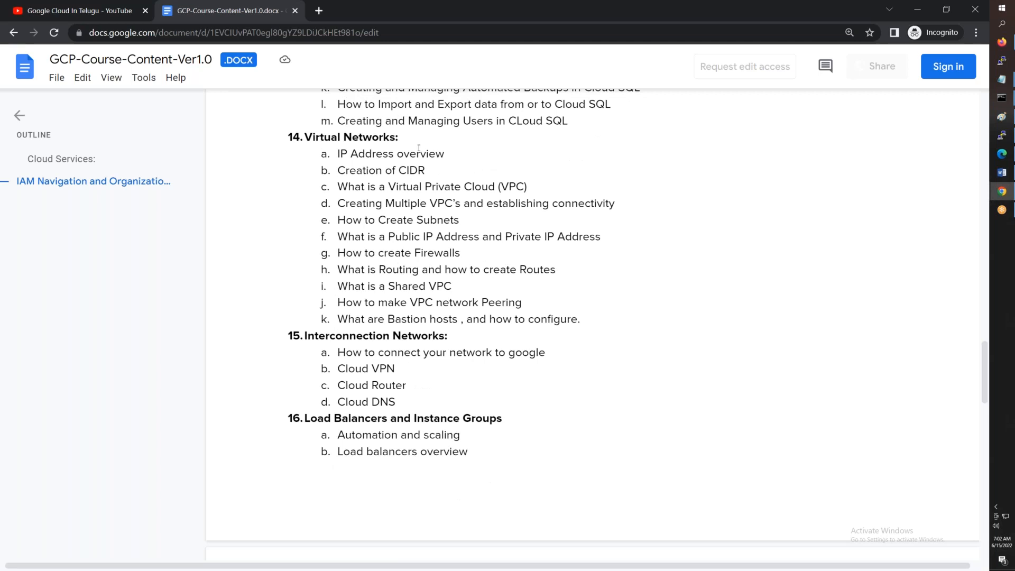
Scroll further into the curriculum and select the CSR setup topics.
scroll("down", 3)
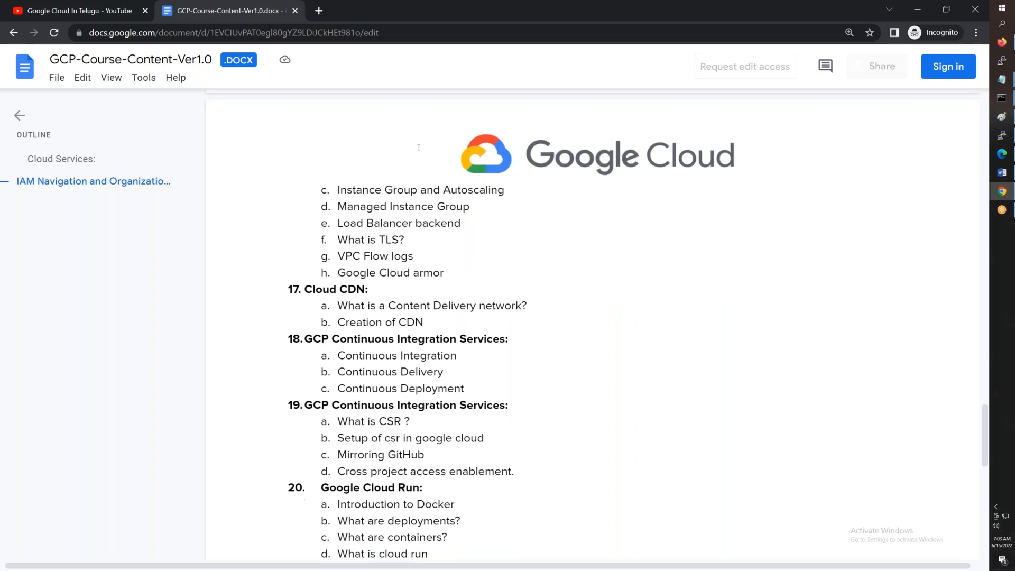
scroll("down", 3)
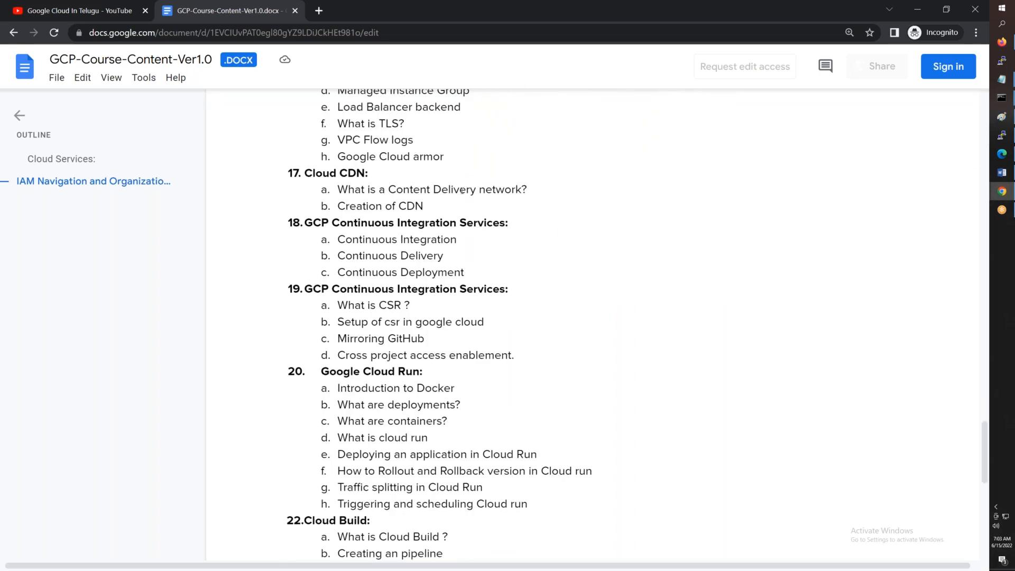
mouse_move(472, 272)
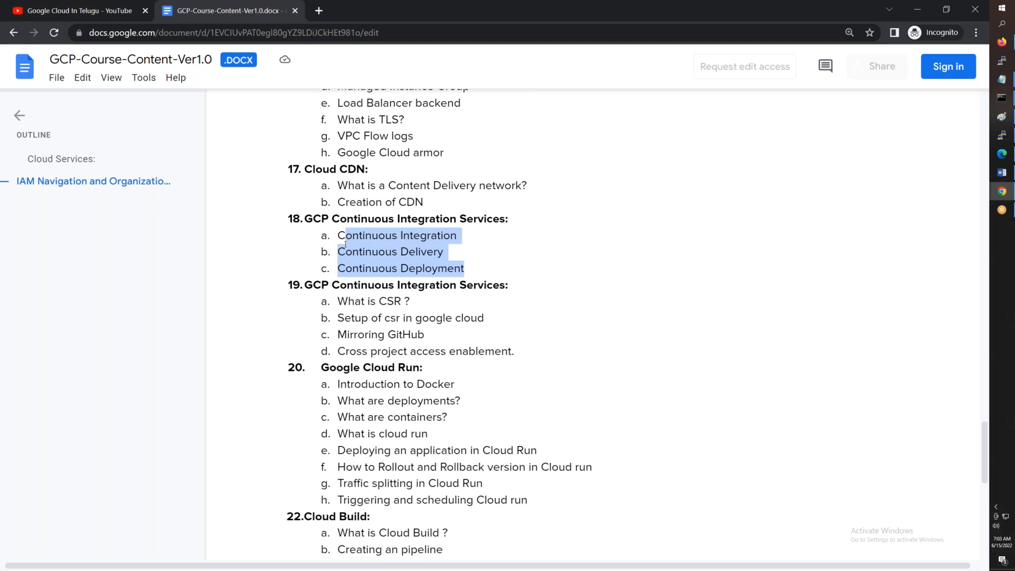
scroll("down", 3)
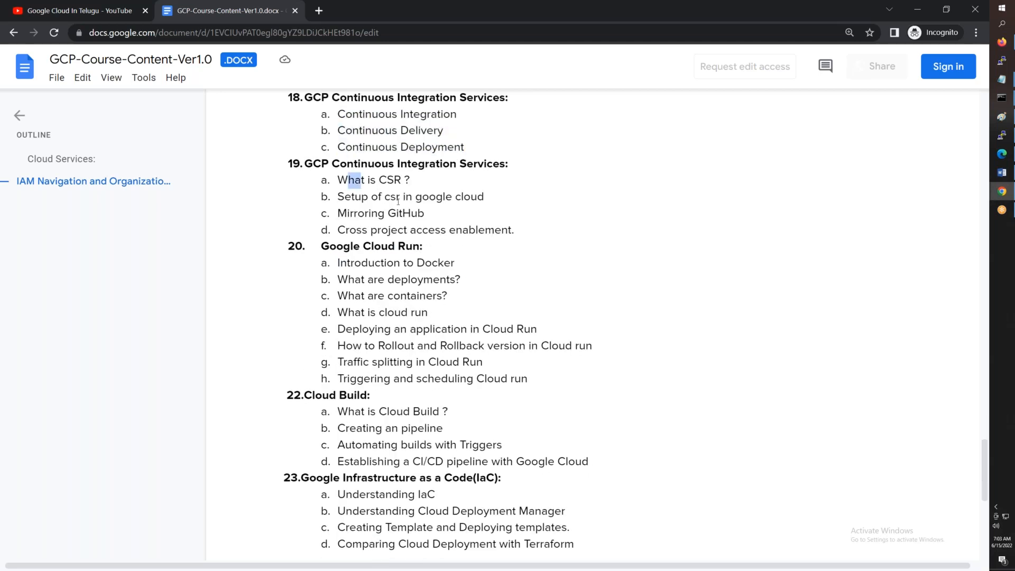
left_click_drag(336, 179, 427, 213)
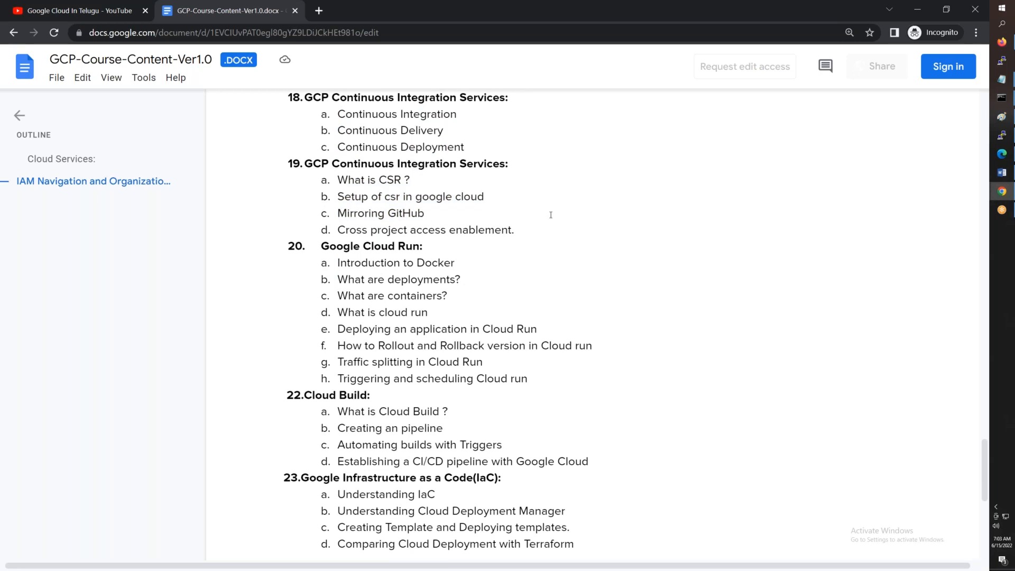
Scroll toward the end, highlighting the Cloud Deployment Manager topic.
scroll("down", 3)
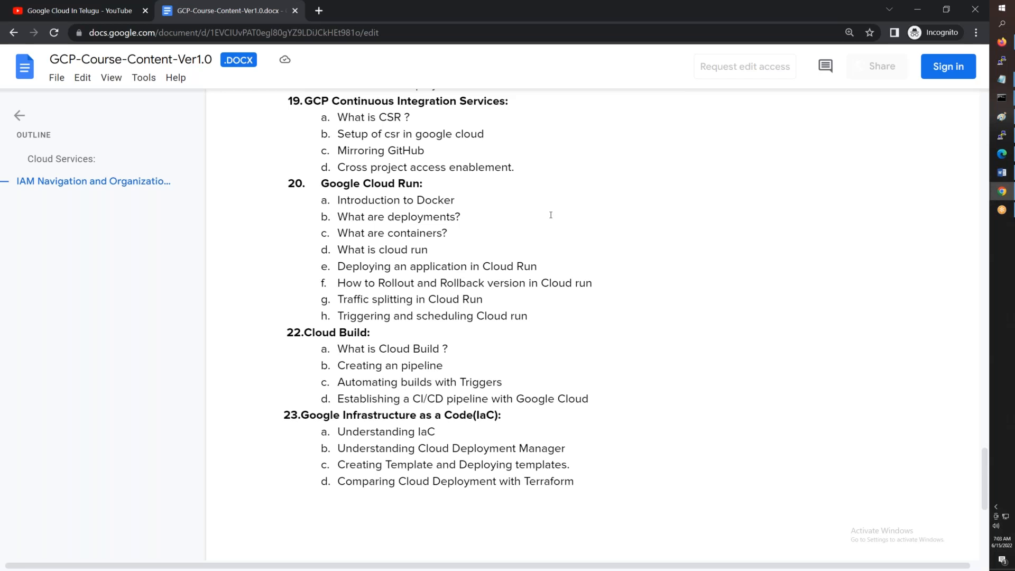
scroll("down", 3)
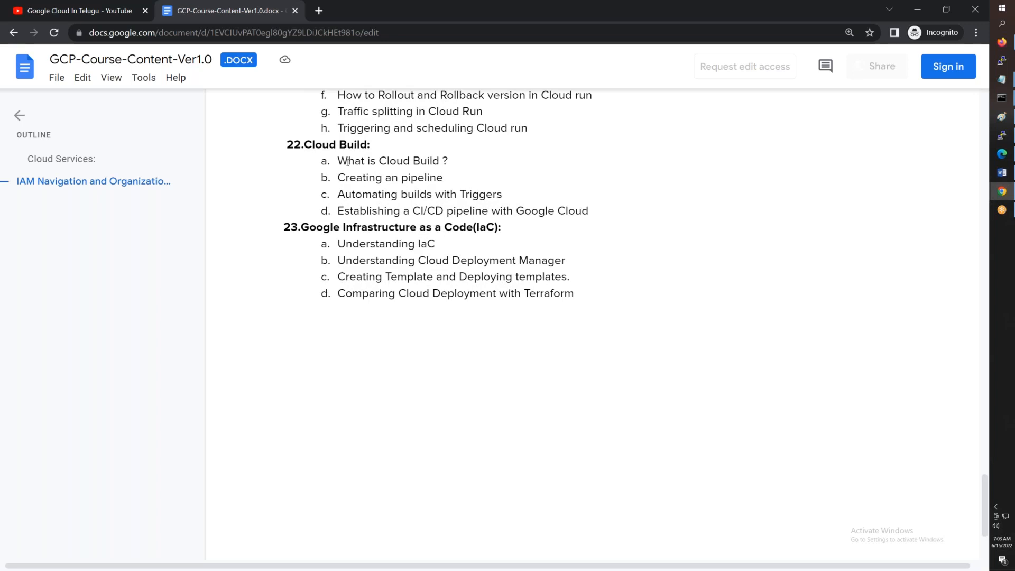
scroll("down", 3)
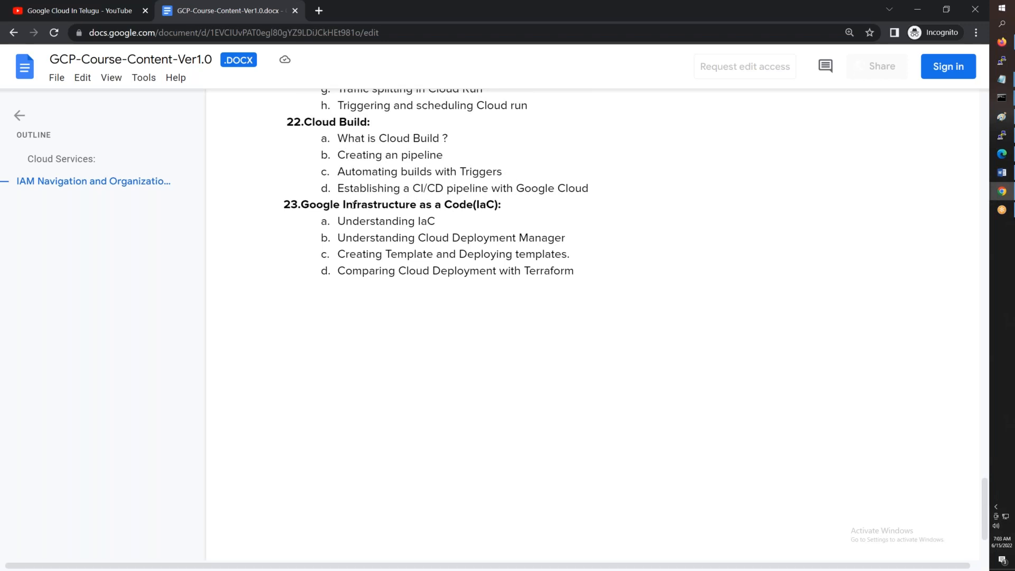
mouse_move(435, 239)
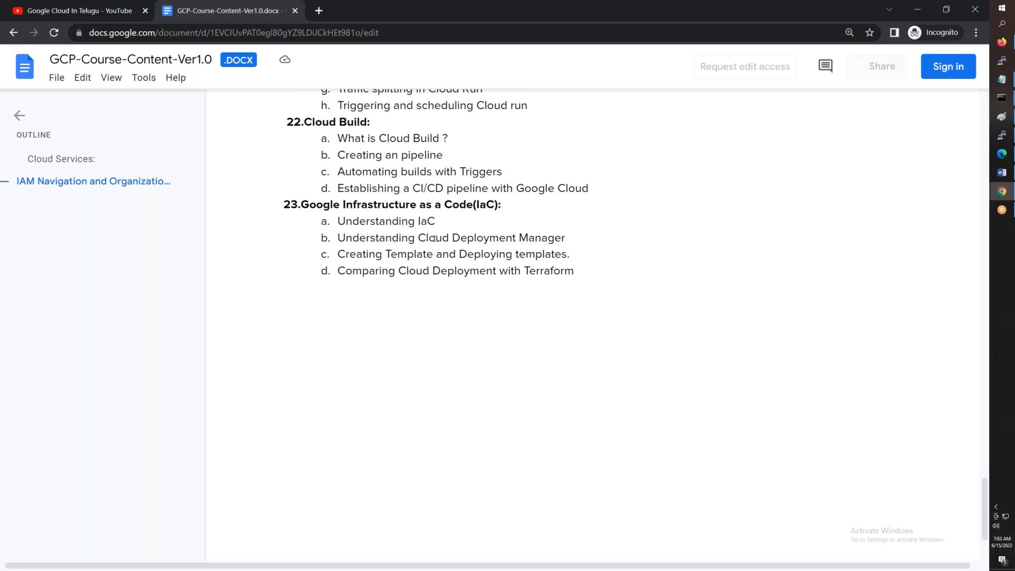
left_click_drag(426, 237, 544, 237)
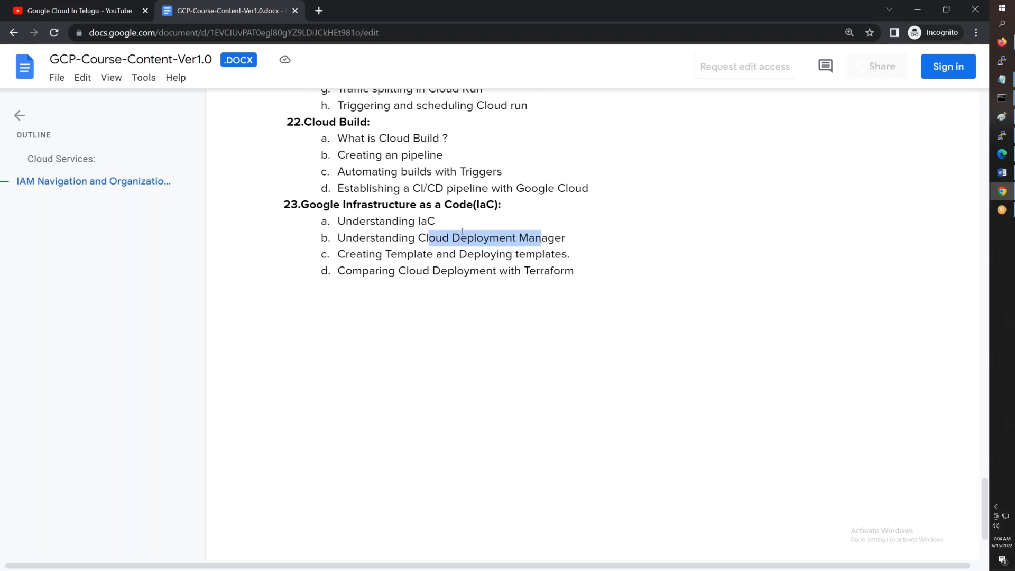
mouse_move(421, 147)
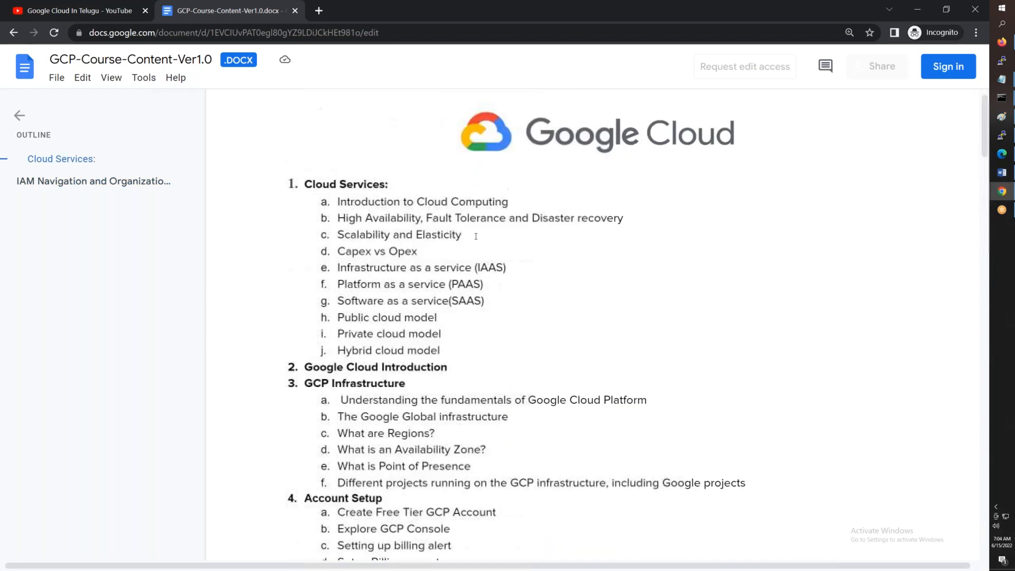
Scroll from the top back down to the Virtual Networks and Load Balancers sections.
scroll("down", 3)
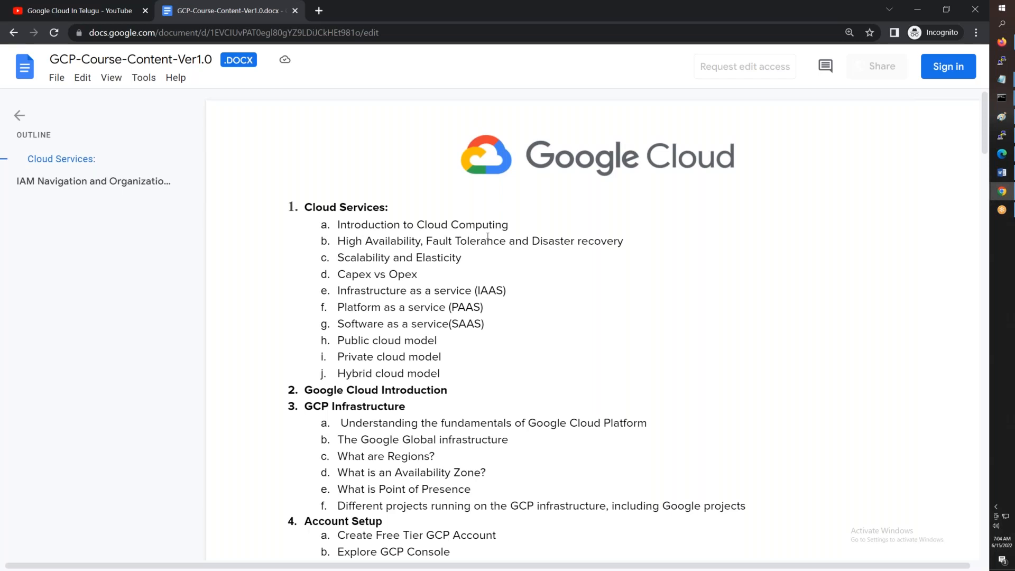
mouse_move(488, 257)
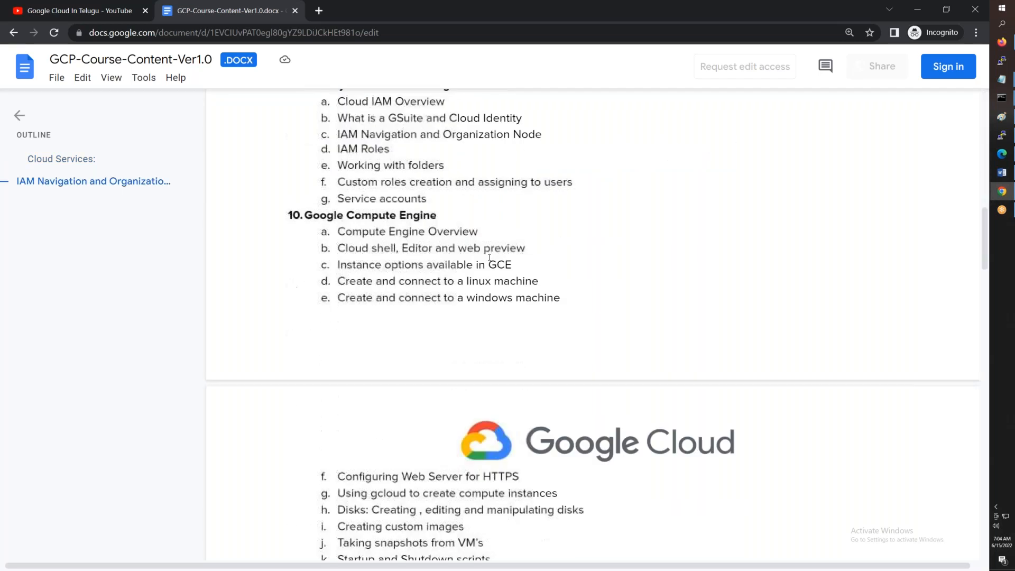
scroll("down", 3)
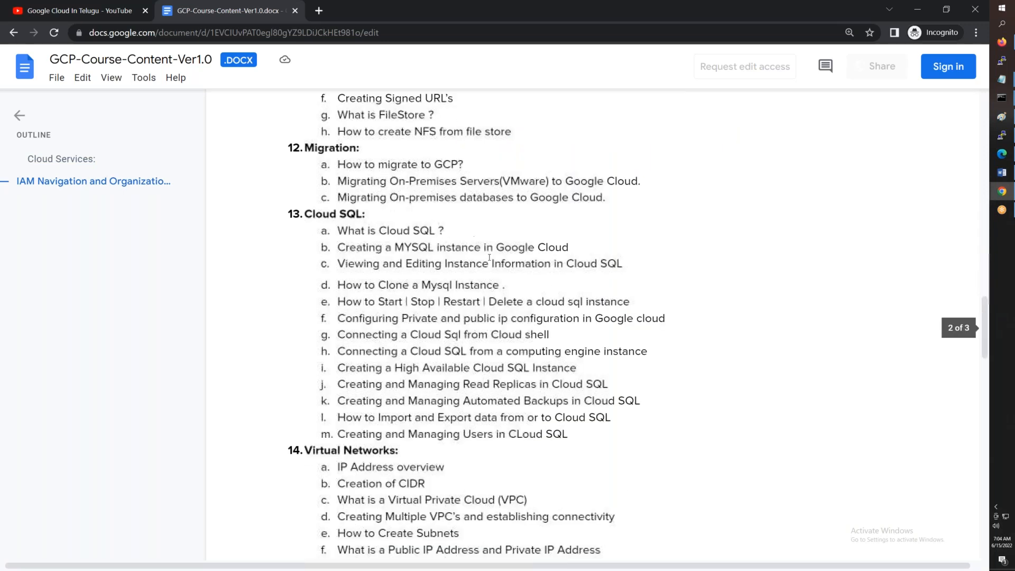
scroll("down", 3)
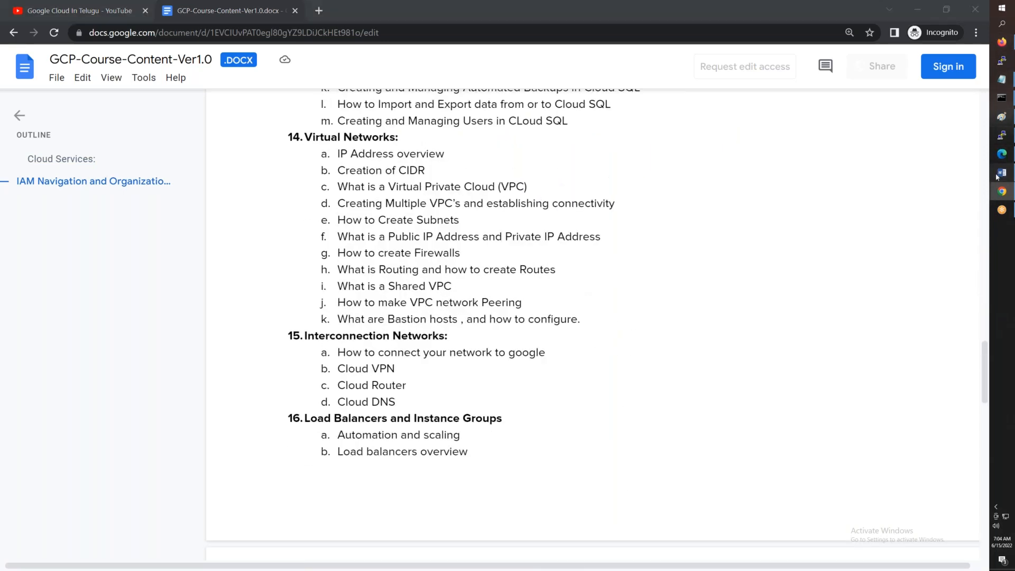
Switch to Word and scroll through the announcement's meeting link, schedule and fee details.
left_click(1001, 173)
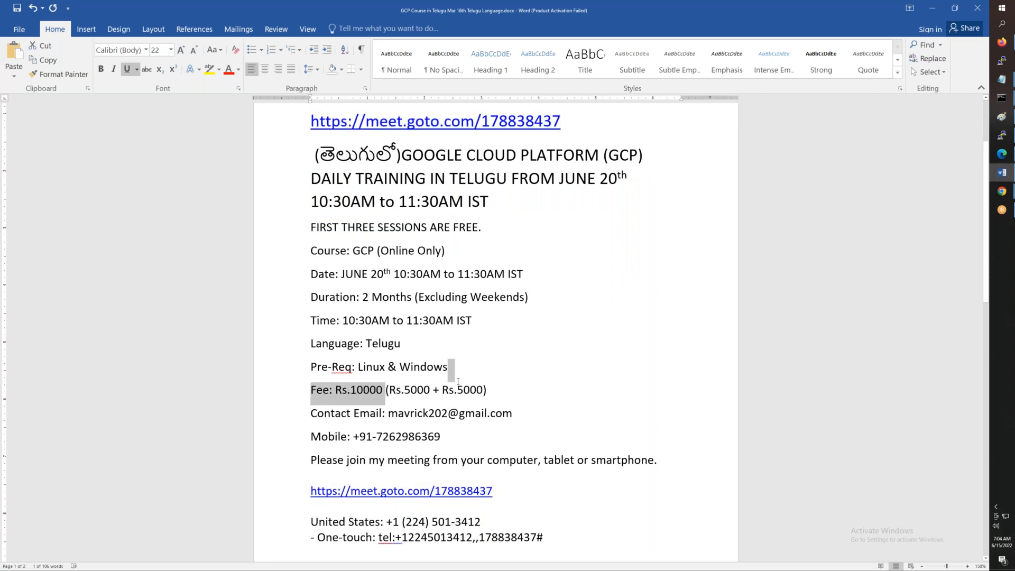
scroll("down", 3)
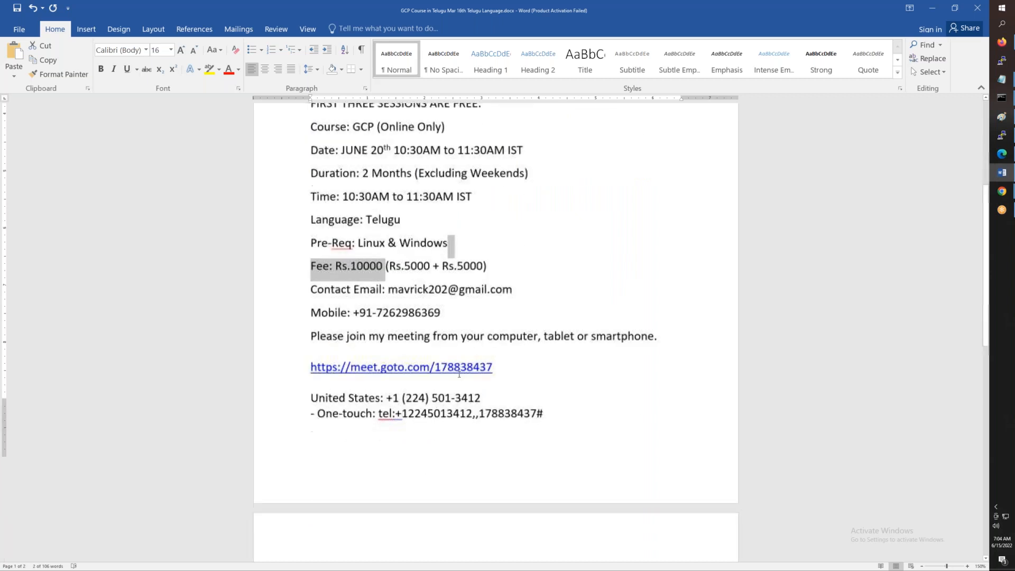
scroll("down", 3)
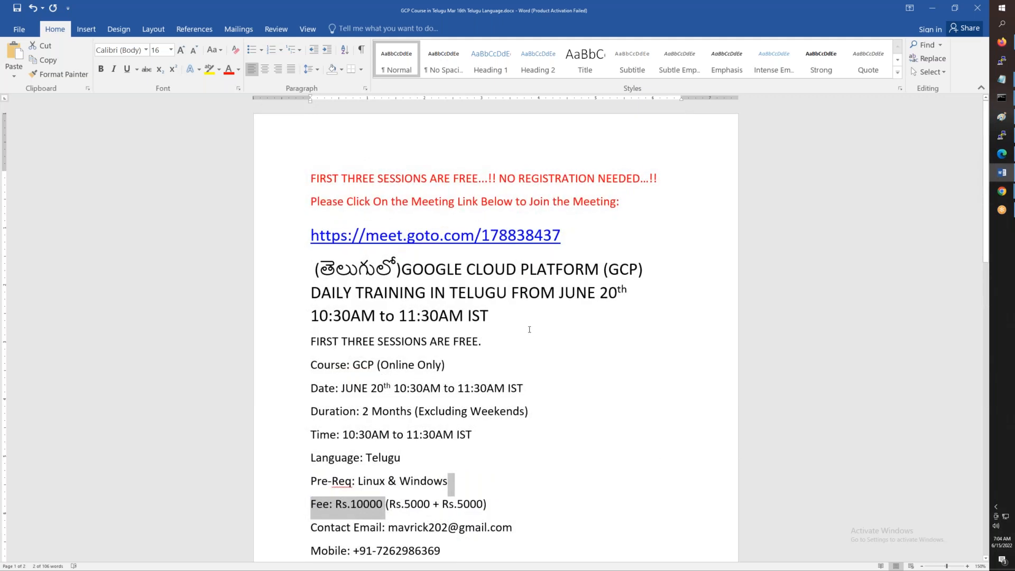
mouse_move(520, 322)
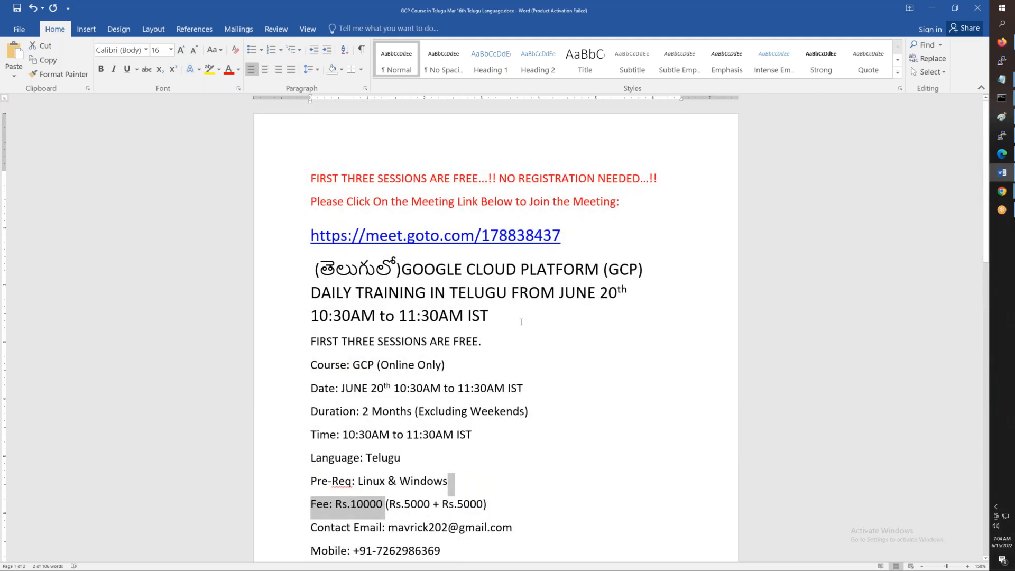